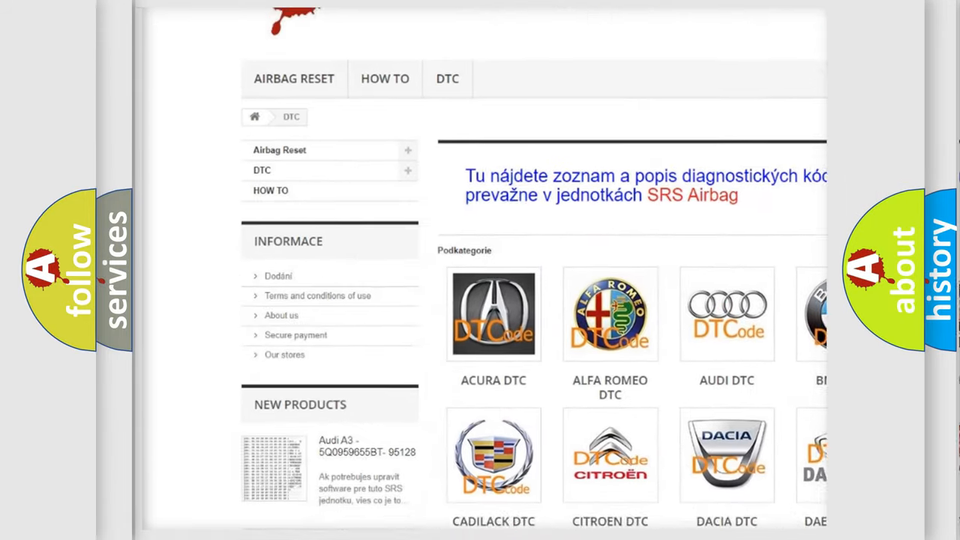
scroll(down, 3)
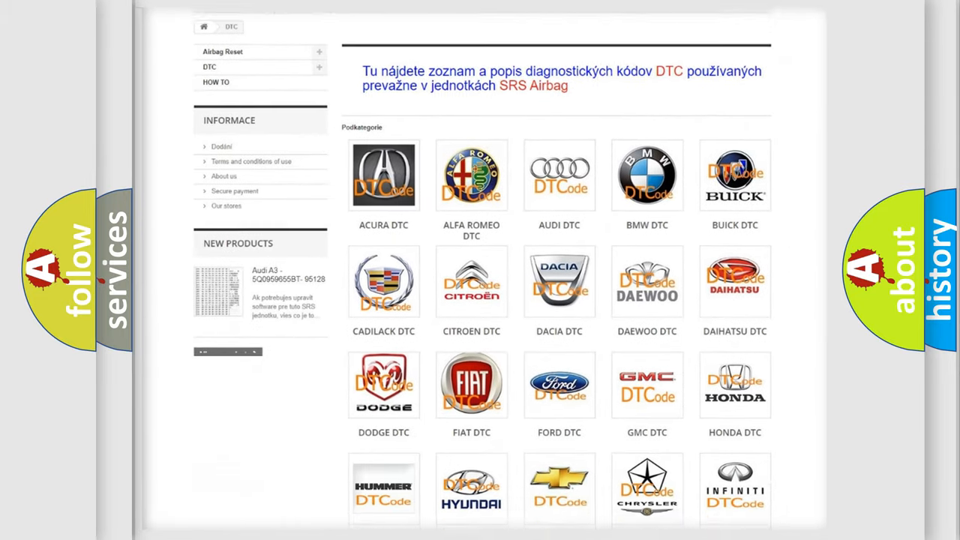
scroll(down, 3)
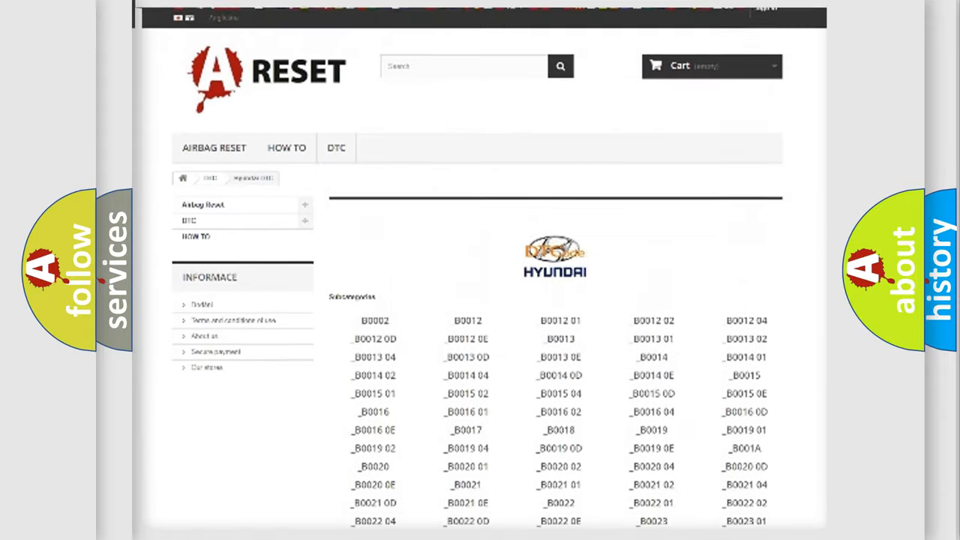
scroll(up, 3)
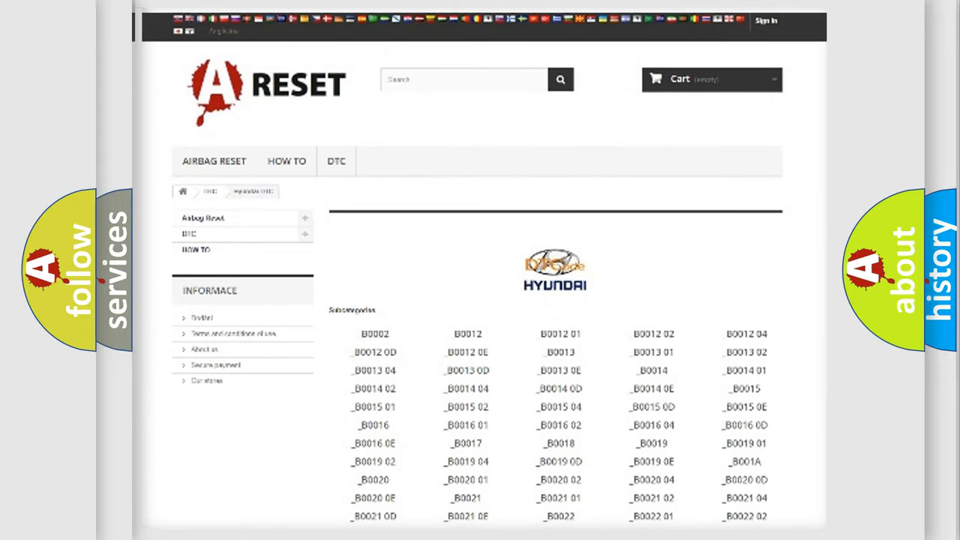